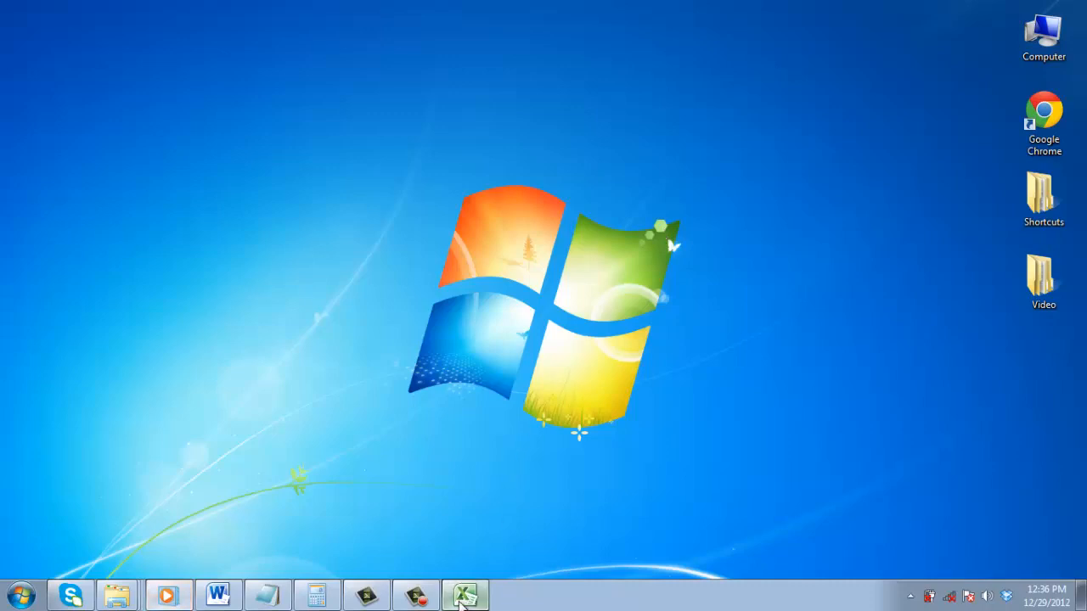
Bring the Book2.xlsx window with the 2011–2012 item price table to the front.
{"action": "left_click", "coordinate": [465, 594]}
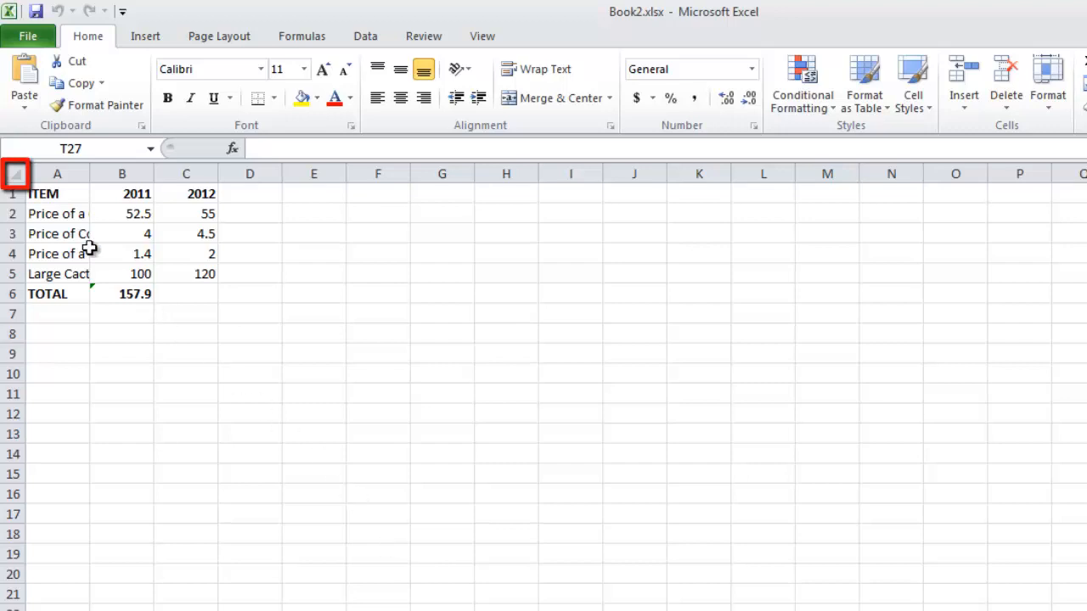
Select all of Sheet1 and copy it, including the price table.
{"action": "left_click", "coordinate": [16, 173]}
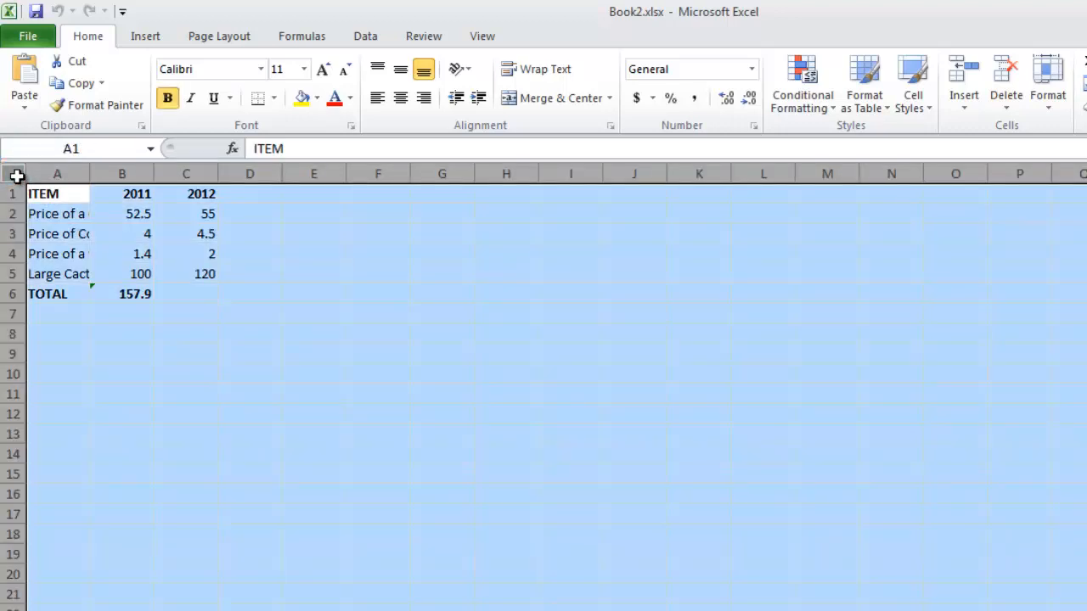
{"action": "right_click", "coordinate": [499, 312]}
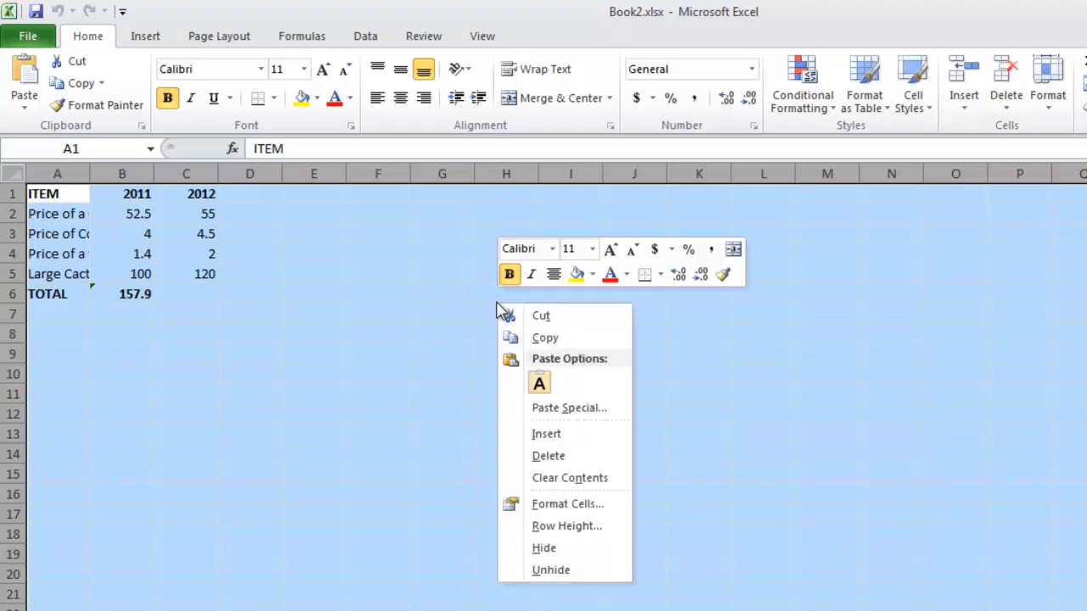
{"action": "mouse_move", "coordinate": [544, 338]}
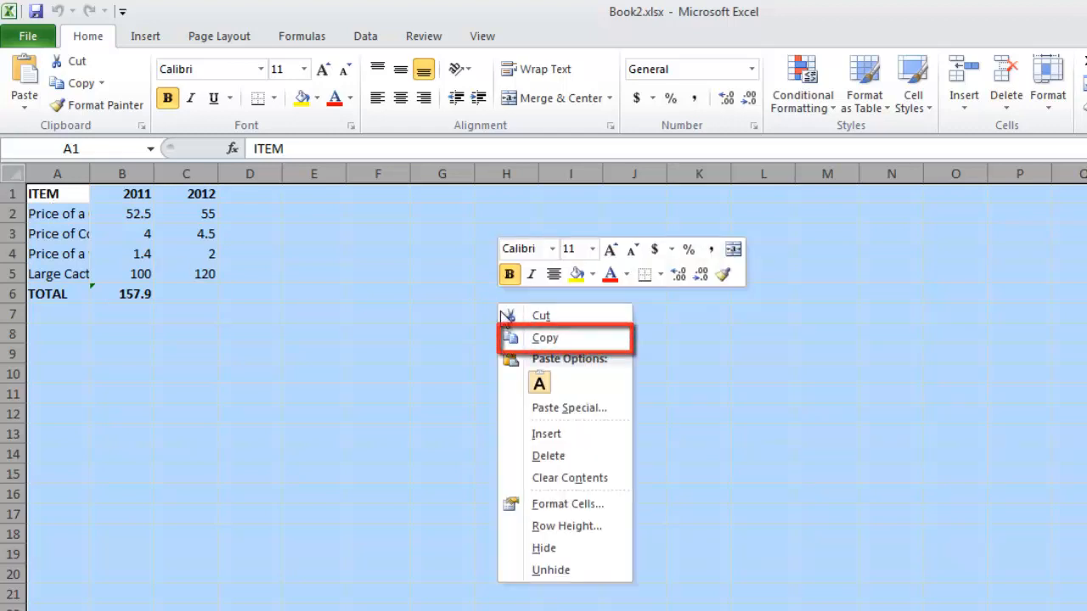
{"action": "left_click", "coordinate": [544, 338]}
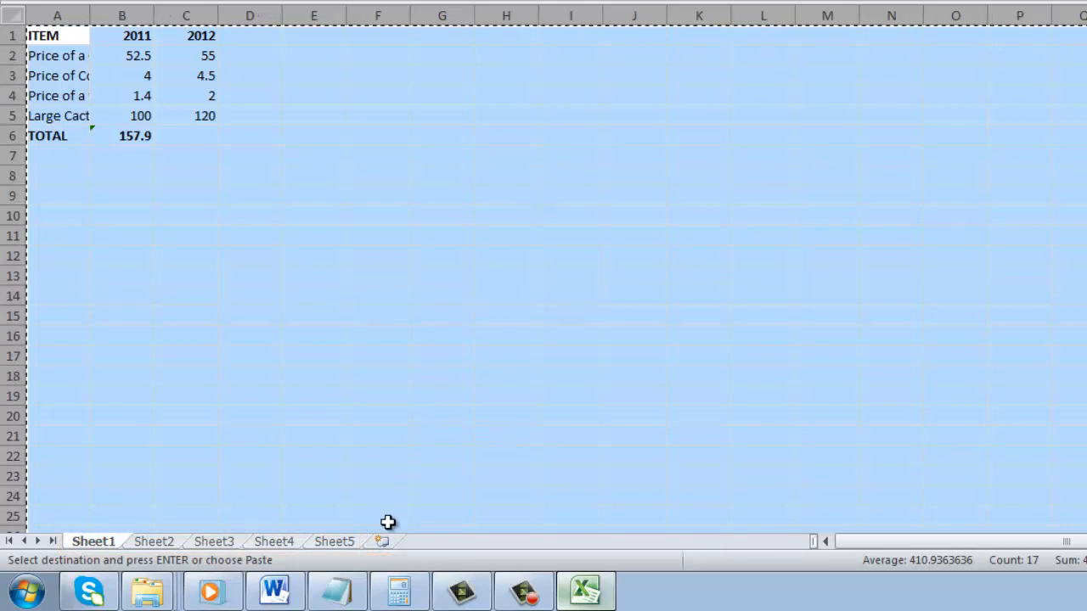
Insert a new blank worksheet, Sheet6, into Book2.xlsx.
{"action": "left_click", "coordinate": [380, 541]}
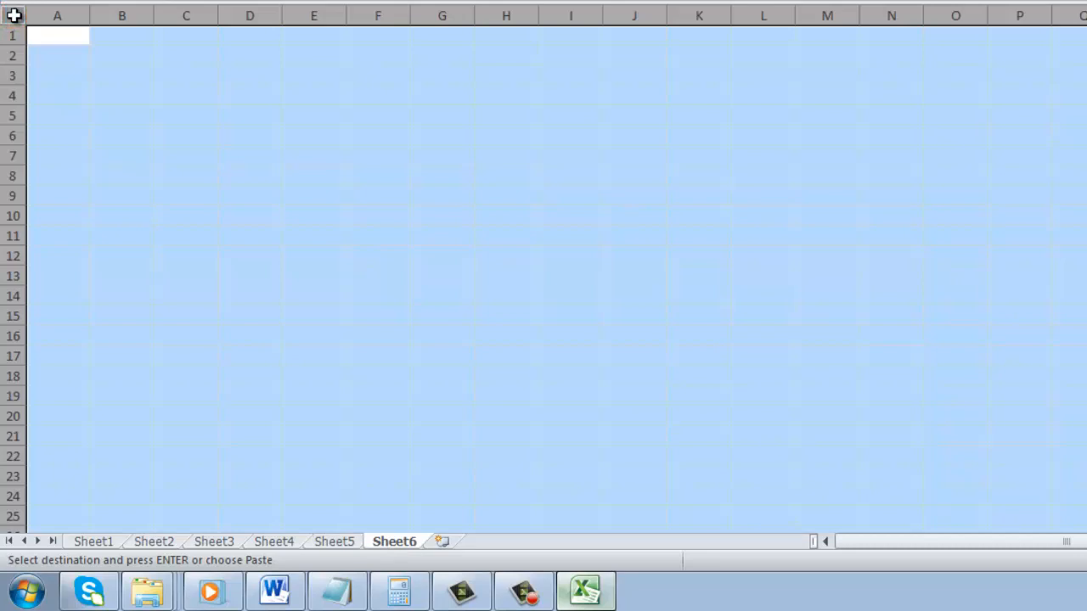
{"action": "mouse_move", "coordinate": [285, 129]}
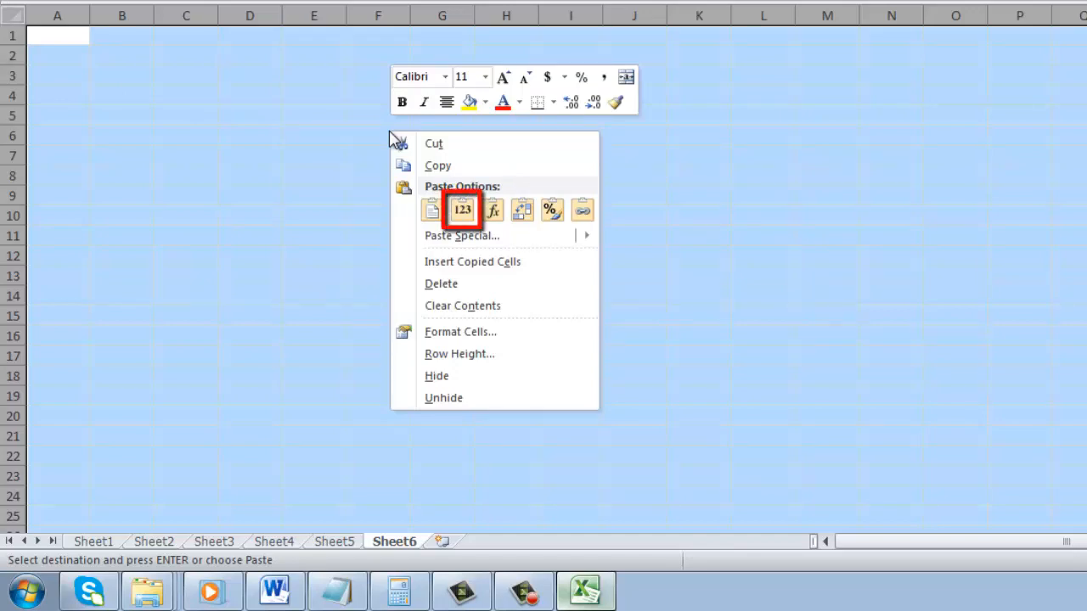
Paste the table into Sheet6 as values only and verify the 157.9 total in B6.
{"action": "left_click", "coordinate": [493, 210]}
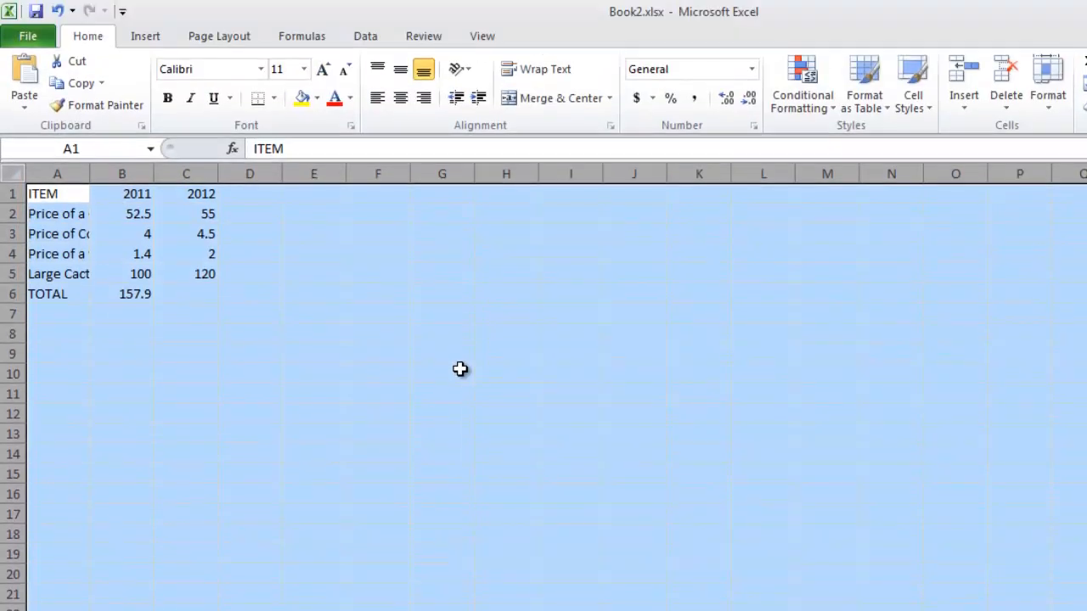
{"action": "left_click", "coordinate": [124, 293]}
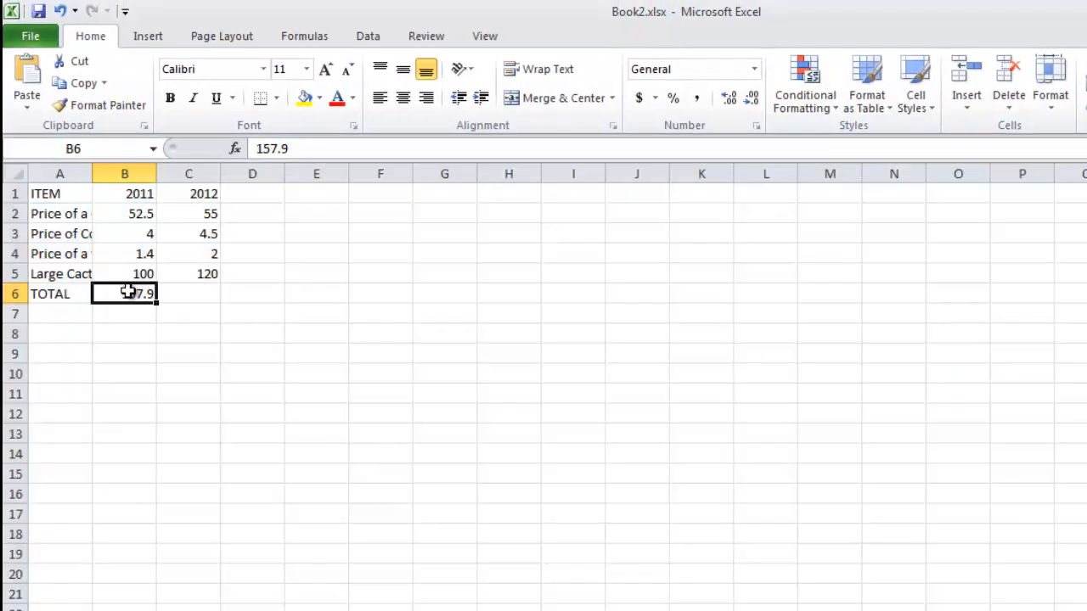